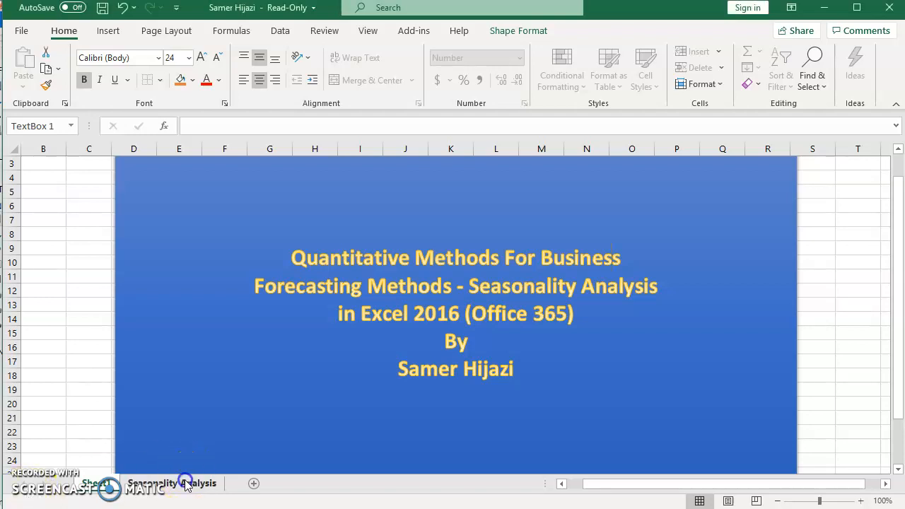
- Switch from the title sheet to the Seasonality Analysis sheet with the monthly demand data
click(173, 483)
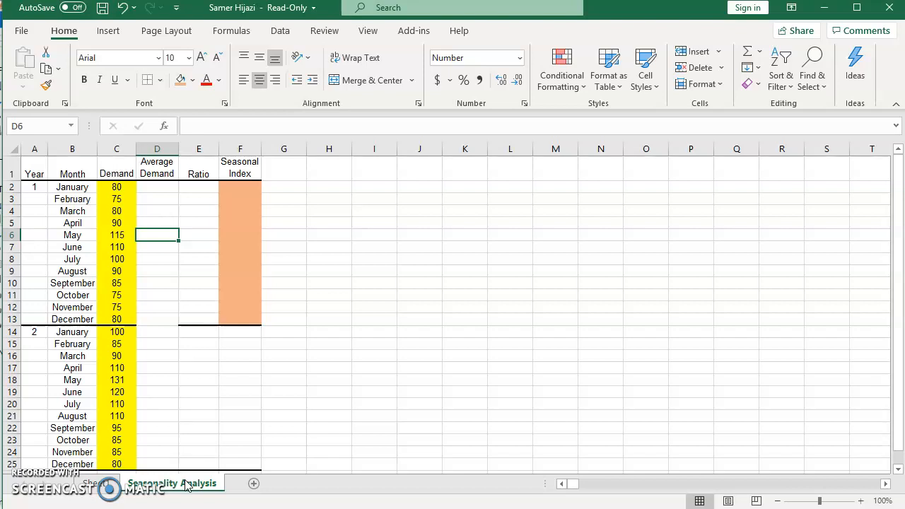
- Compute the overall 24-month average demand, 94, in D2 with =AVERAGE(C2:C25)
click(157, 211)
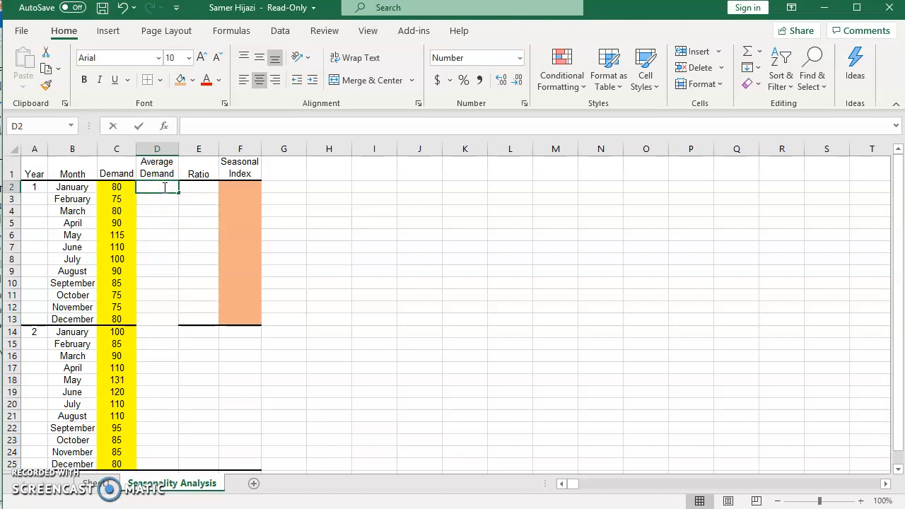
text(=Aver)
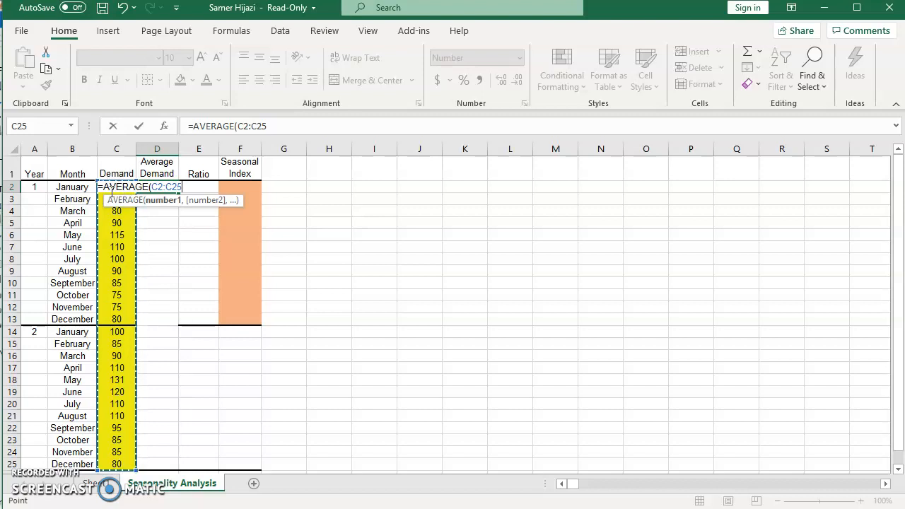
key(Return)
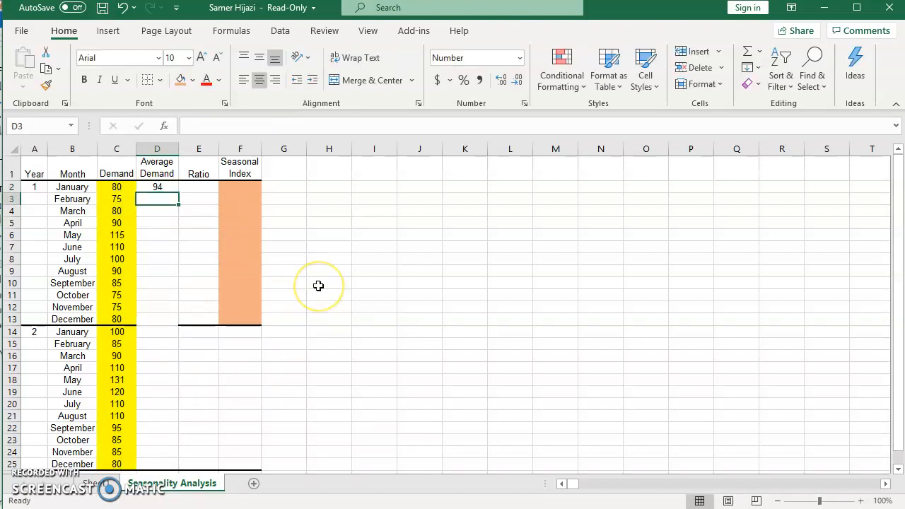
mouse_move(319, 286)
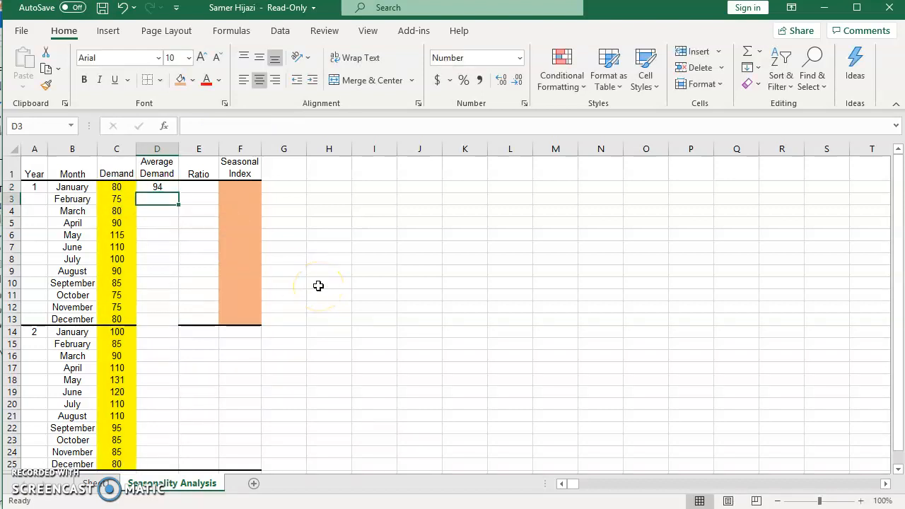
mouse_move(318, 285)
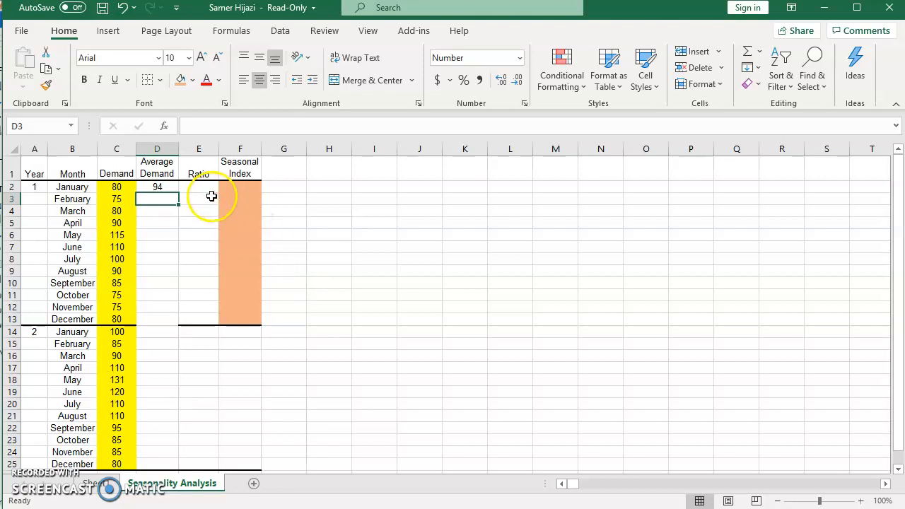
- Enter =C2/$D$2 as January's ratio and copy it down through all 24 months
click(198, 187)
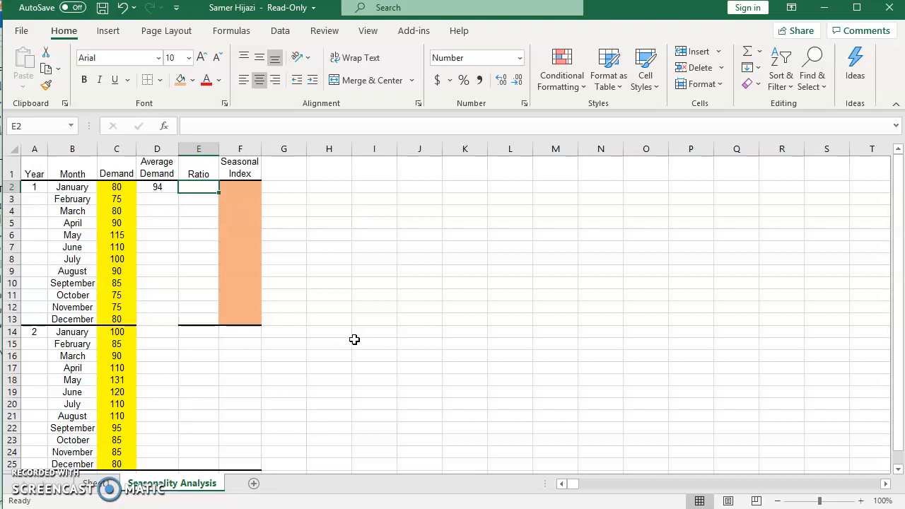
text(=)
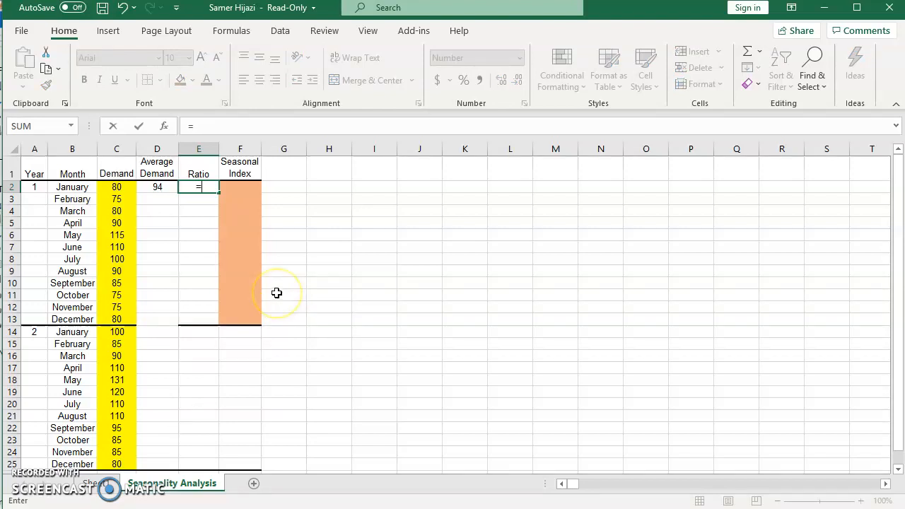
mouse_move(274, 289)
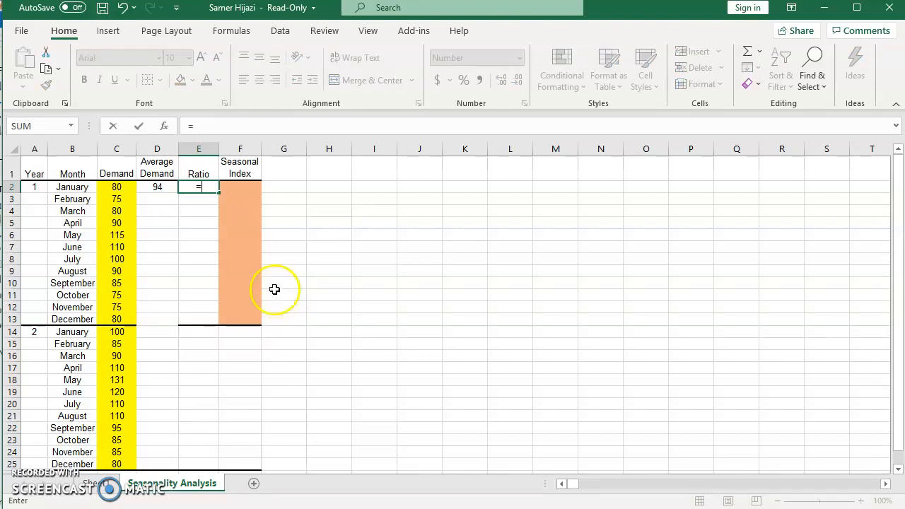
click(116, 186)
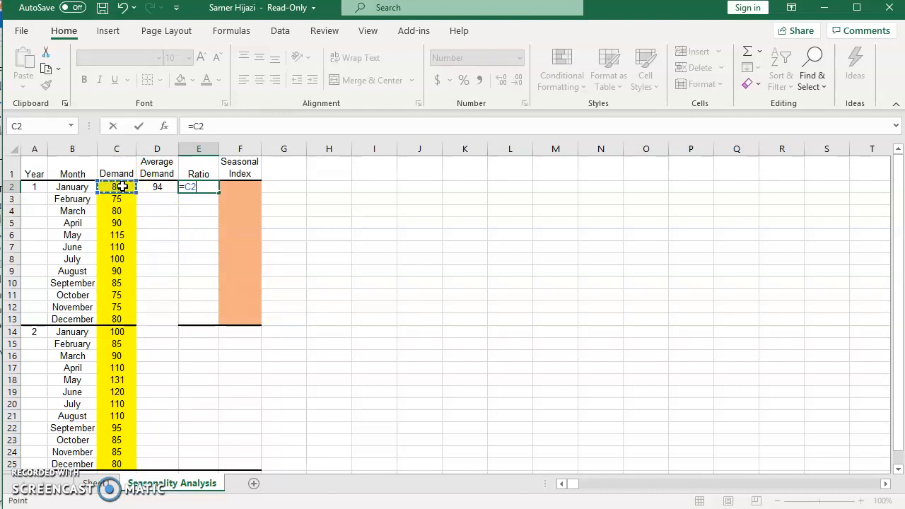
text(/)
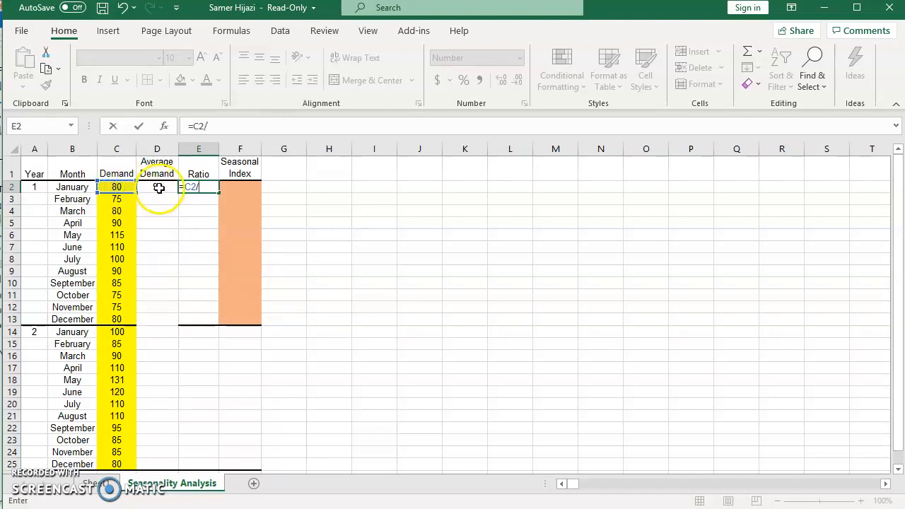
click(156, 187)
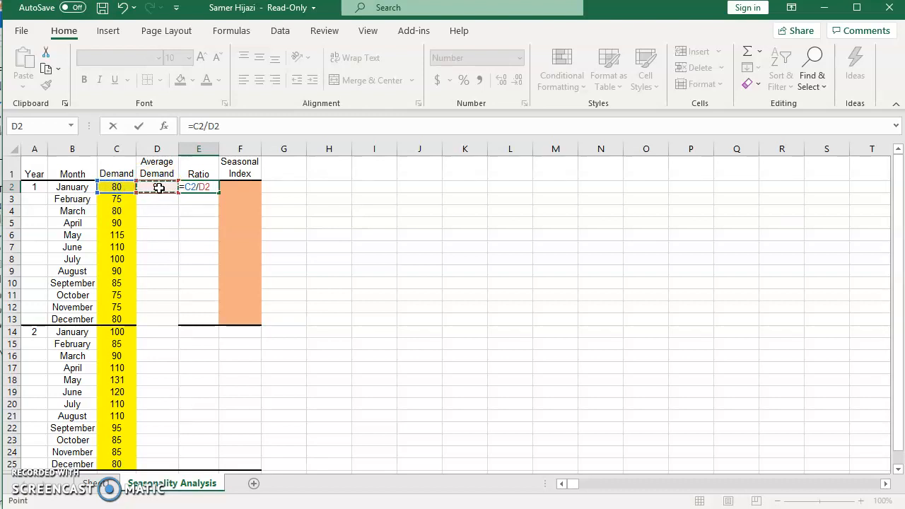
key(f4)
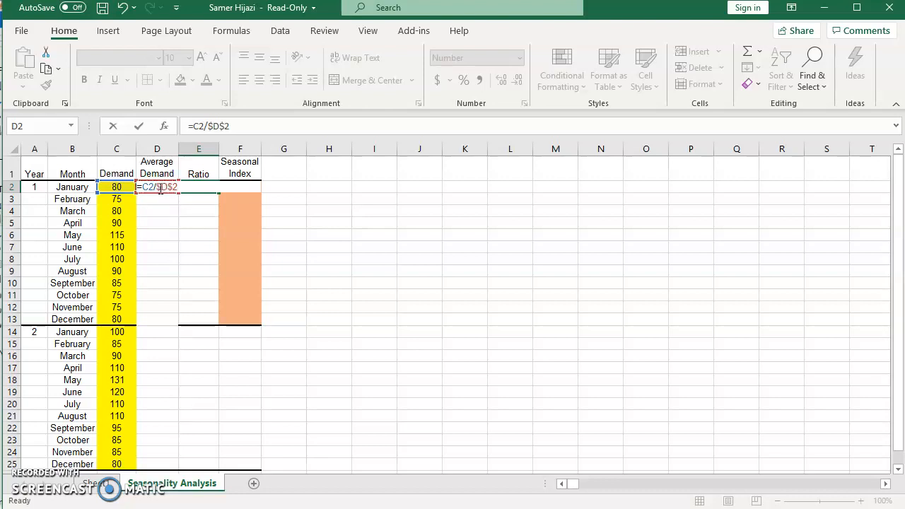
key(Return)
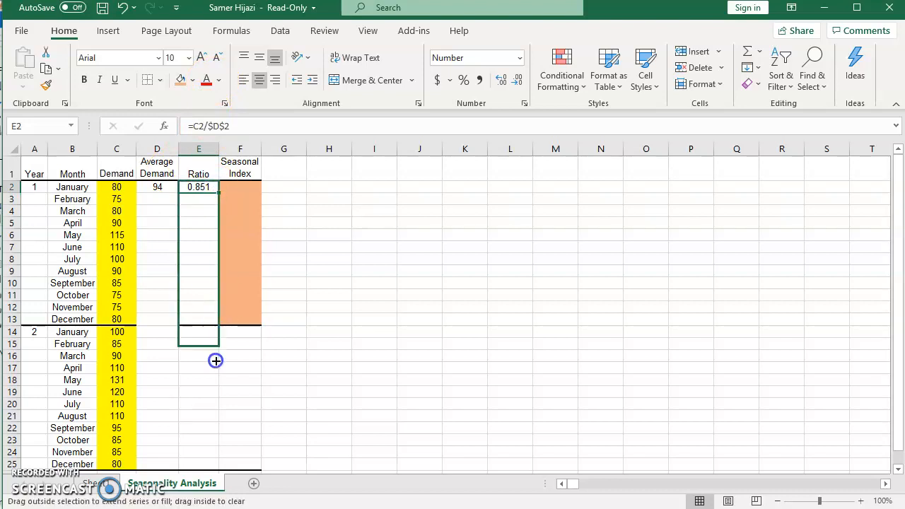
drag(215, 360, 215, 458)
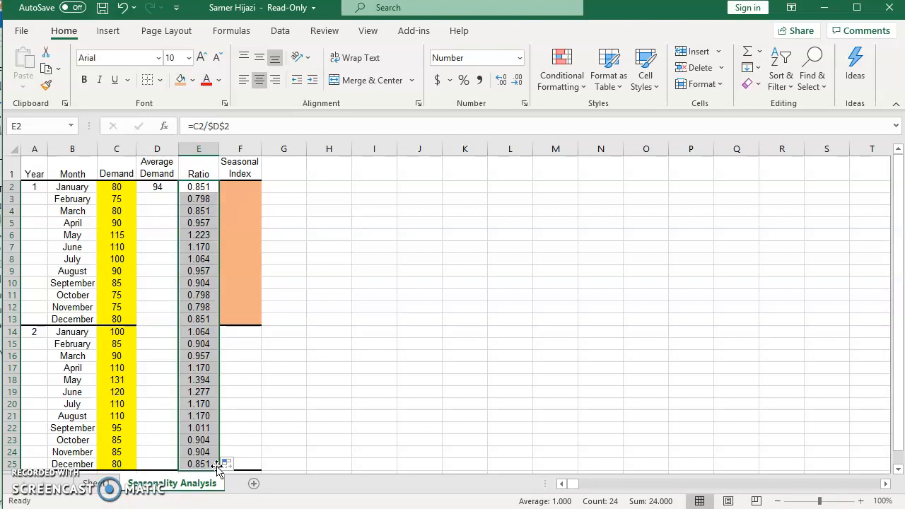
mouse_move(237, 201)
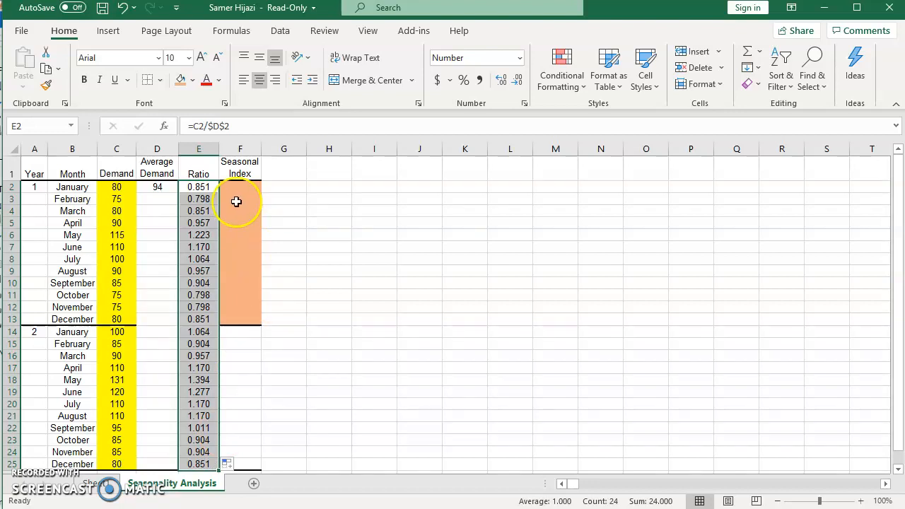
- Enter =AVERAGE(E2,E14) in F2 to get January's seasonal index of 0.957
click(240, 187)
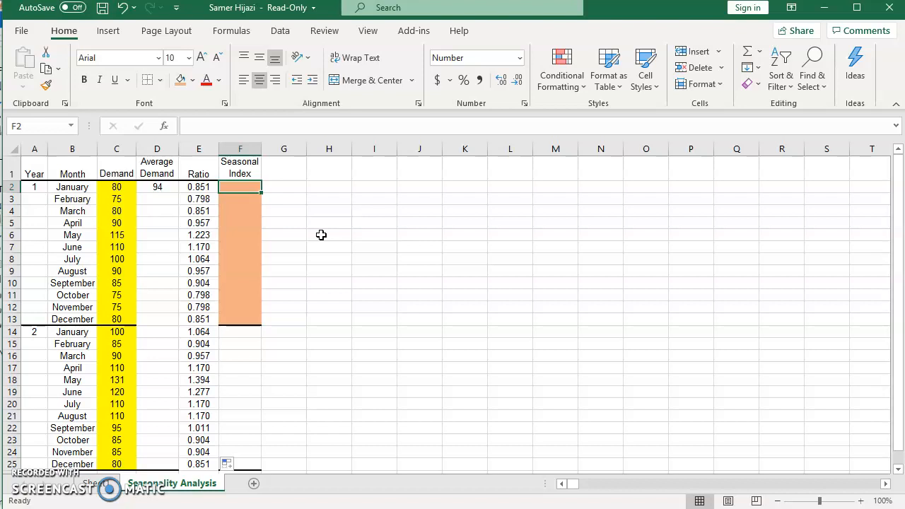
text(=)
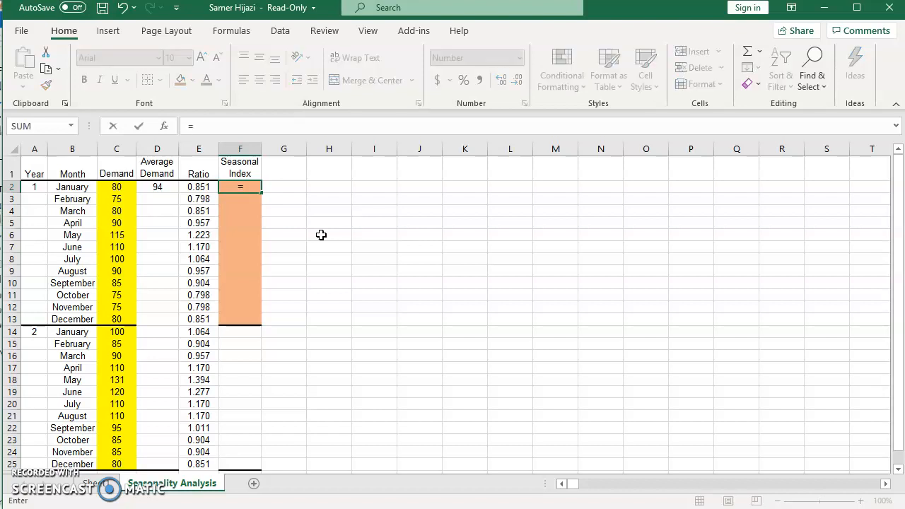
text(ave)
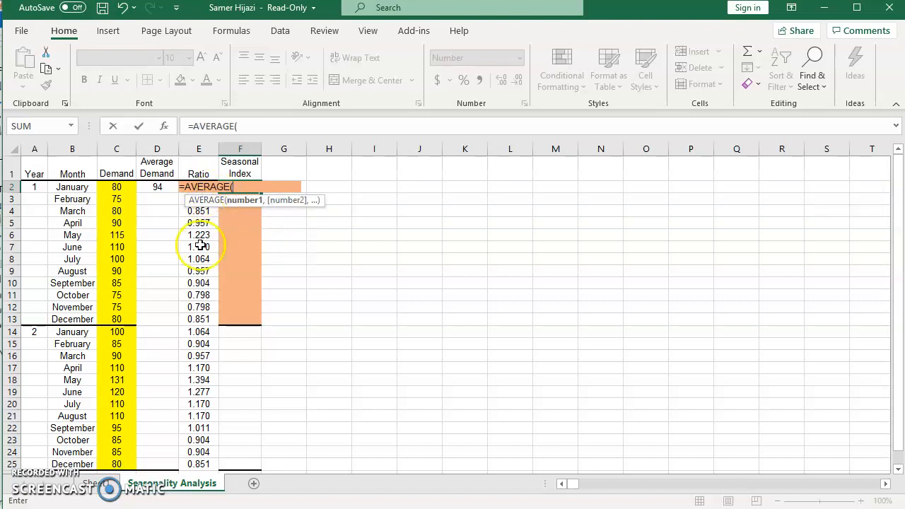
mouse_move(377, 402)
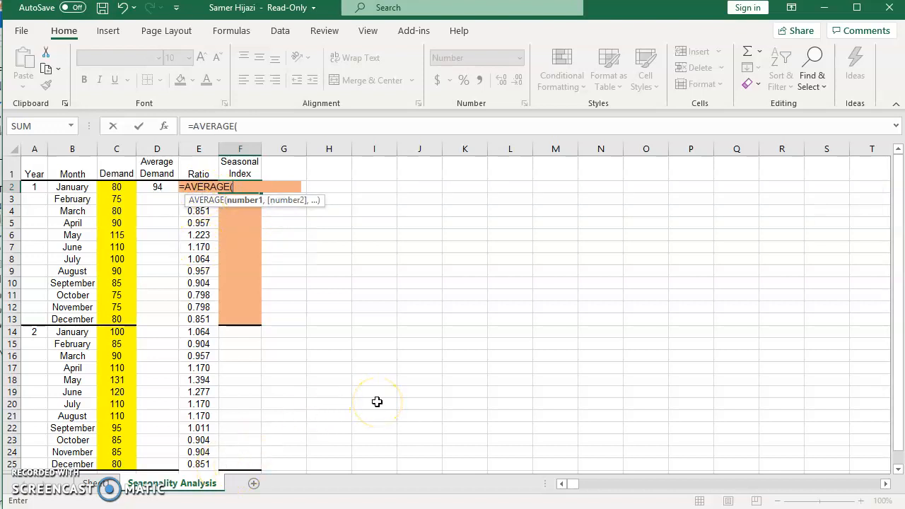
text(E)
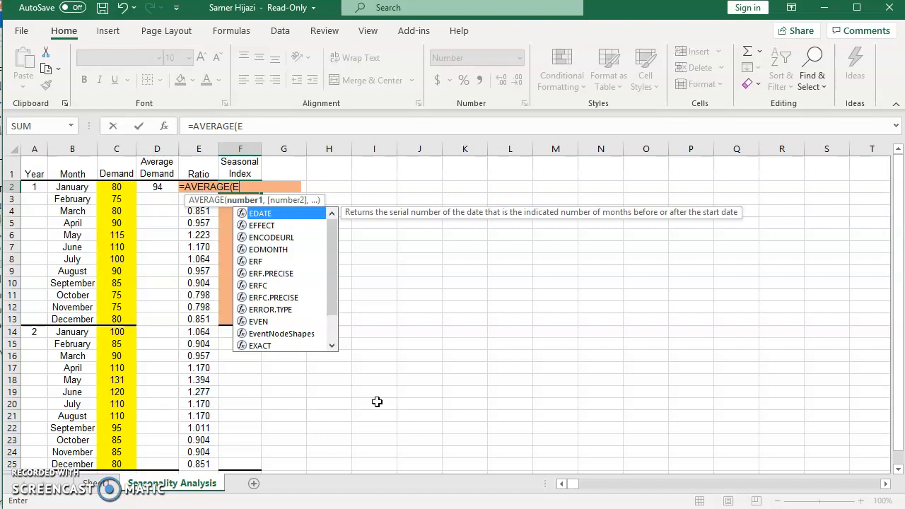
text(2,)
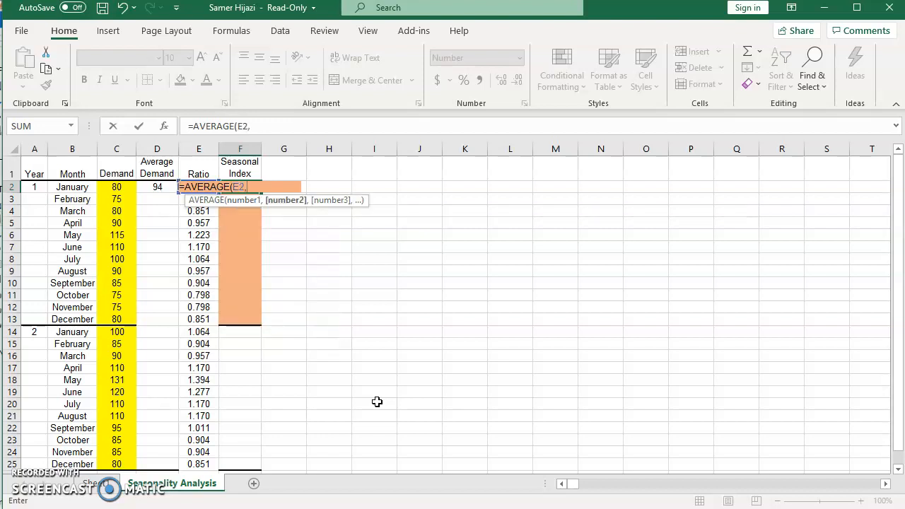
text(E14)
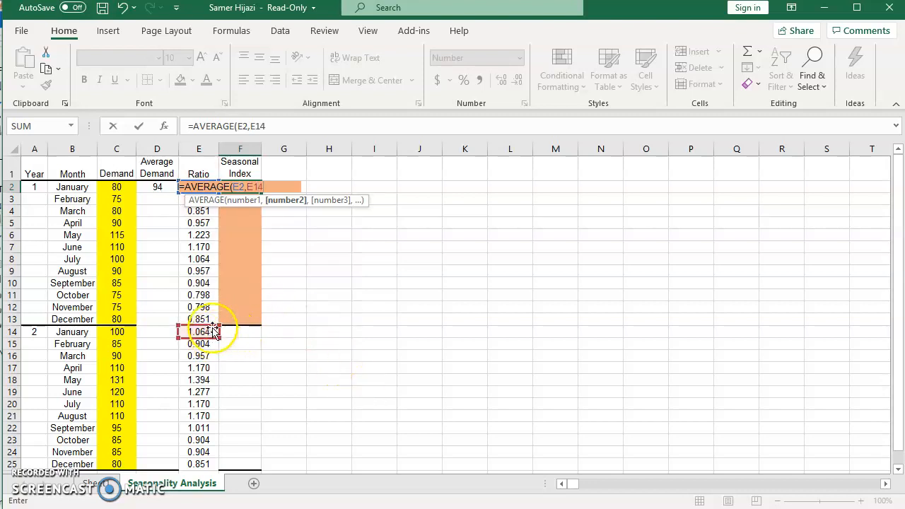
mouse_move(586, 260)
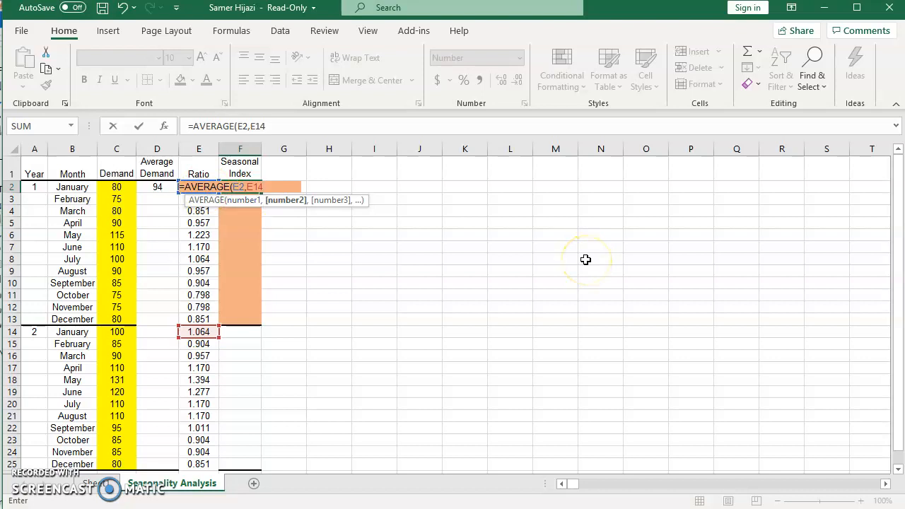
key(Return)
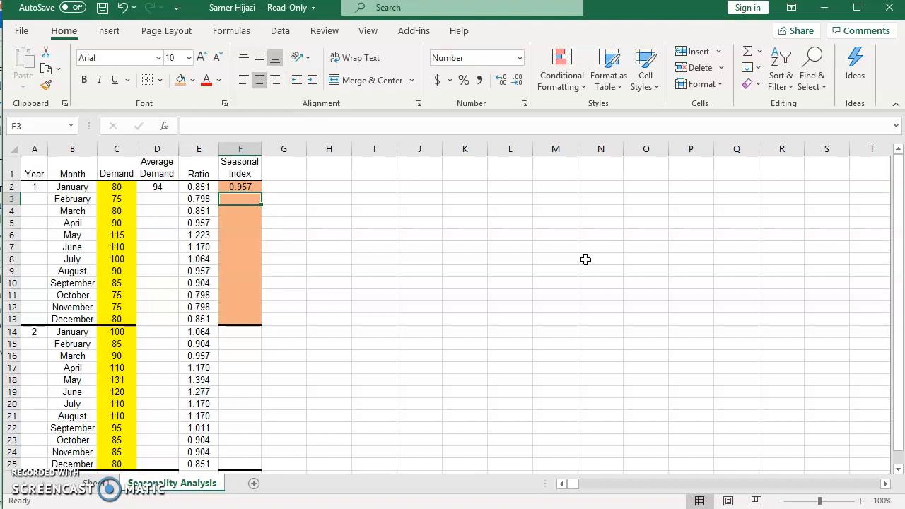
- Enter =(E3+E15)/2 in F3 for February's seasonal index, 0.851, ready to fill down
text(=)
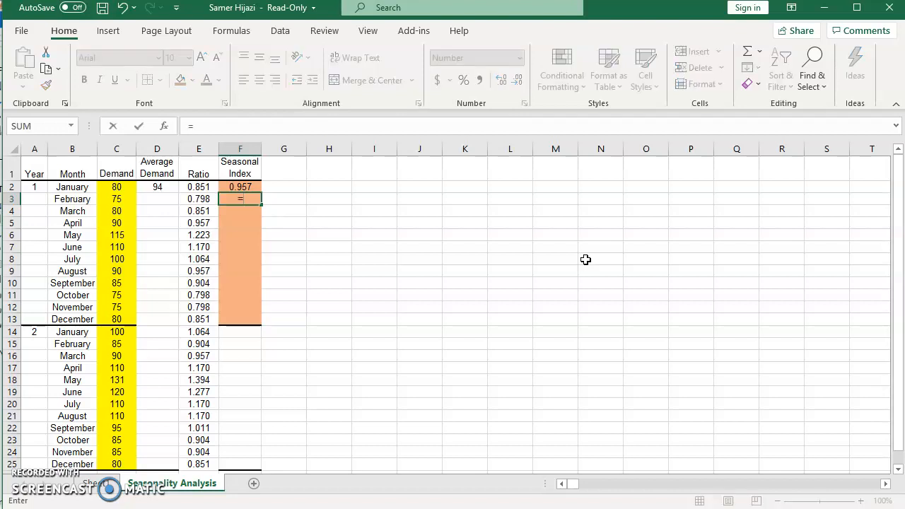
text(()
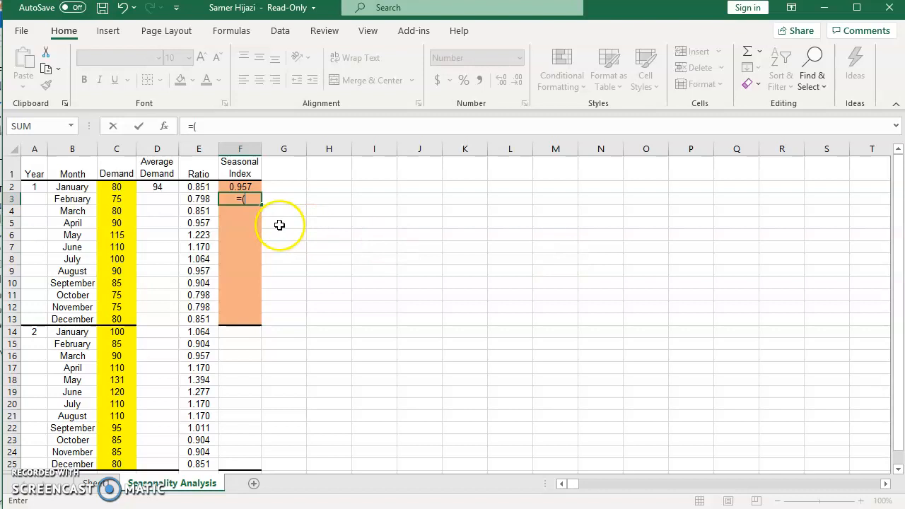
mouse_move(200, 198)
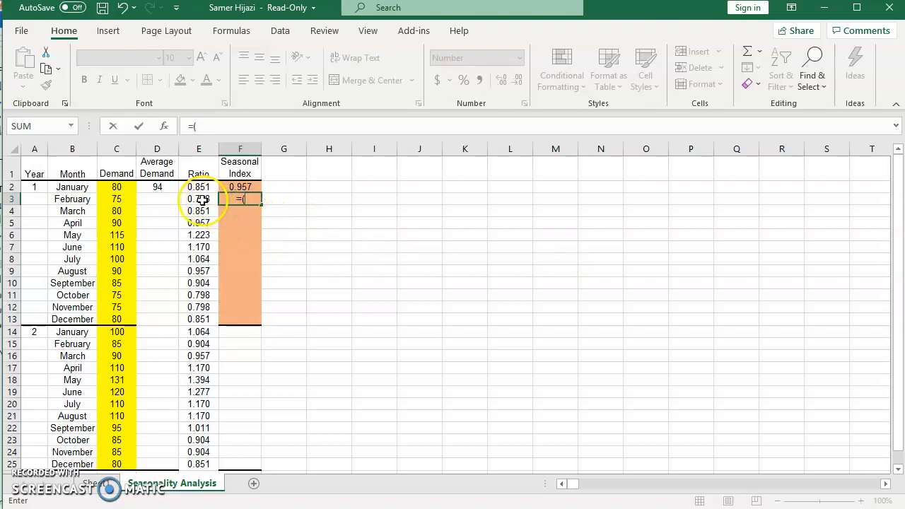
click(198, 198)
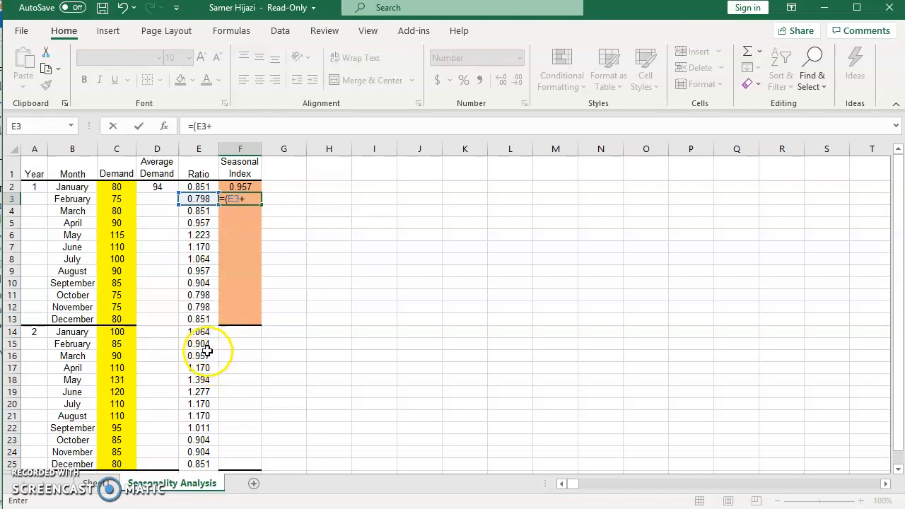
click(198, 345)
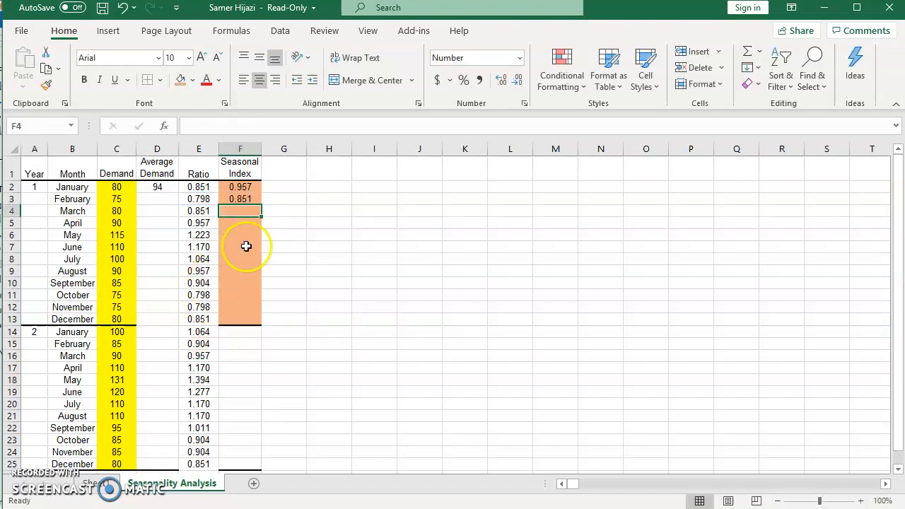
click(241, 198)
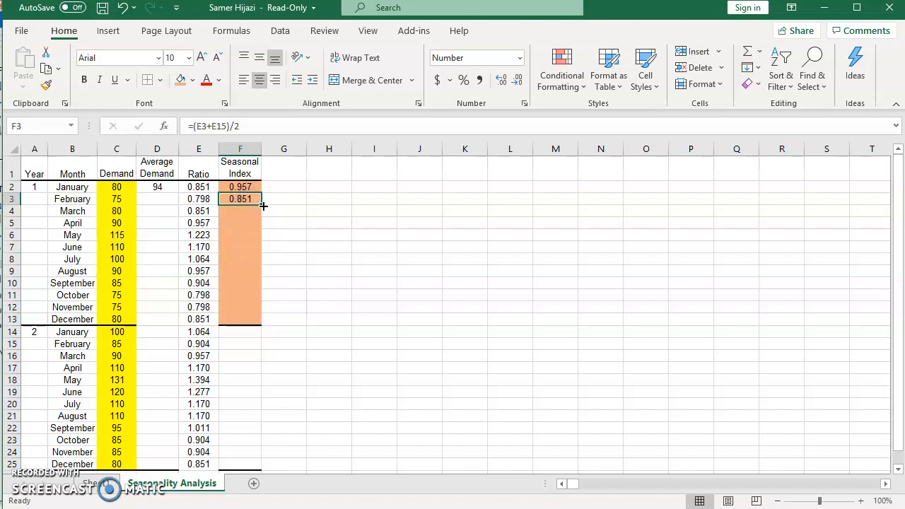
mouse_move(260, 205)
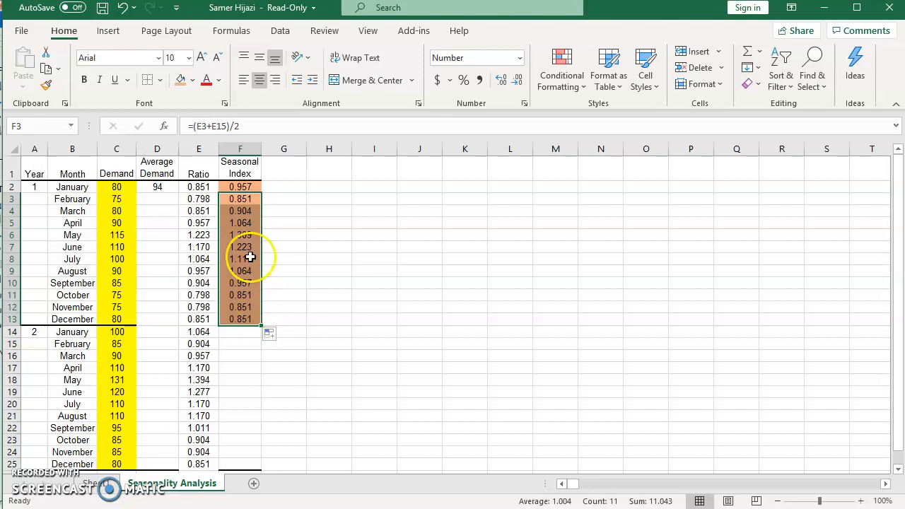
click(240, 187)
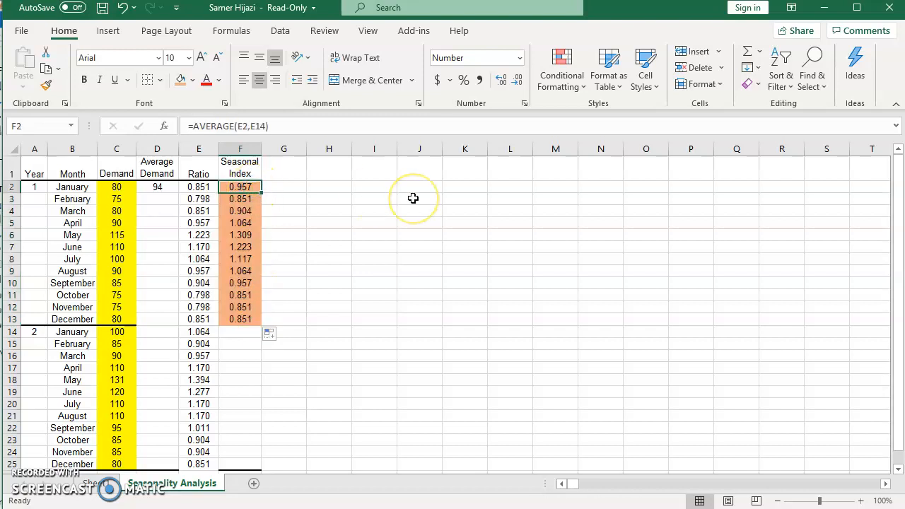
mouse_move(413, 198)
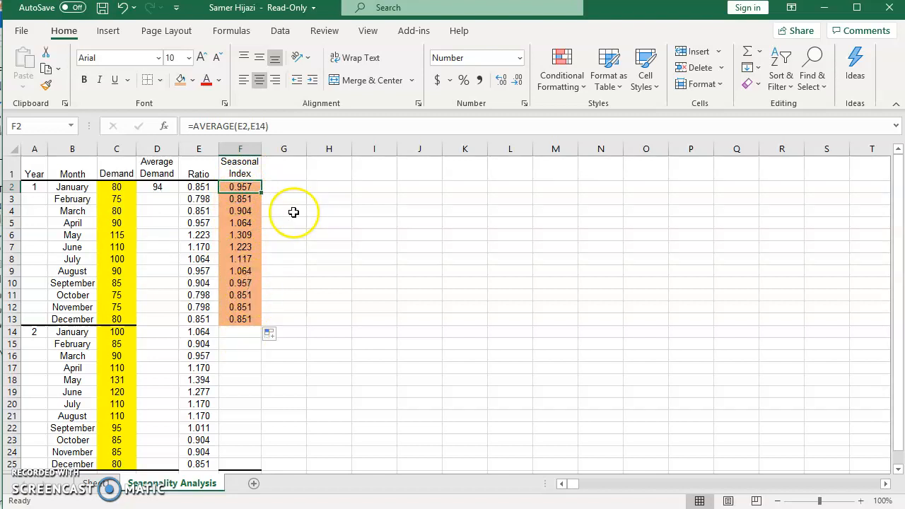
- Enter =F2*100 in G2 and copy the scaled index down through December
click(283, 187)
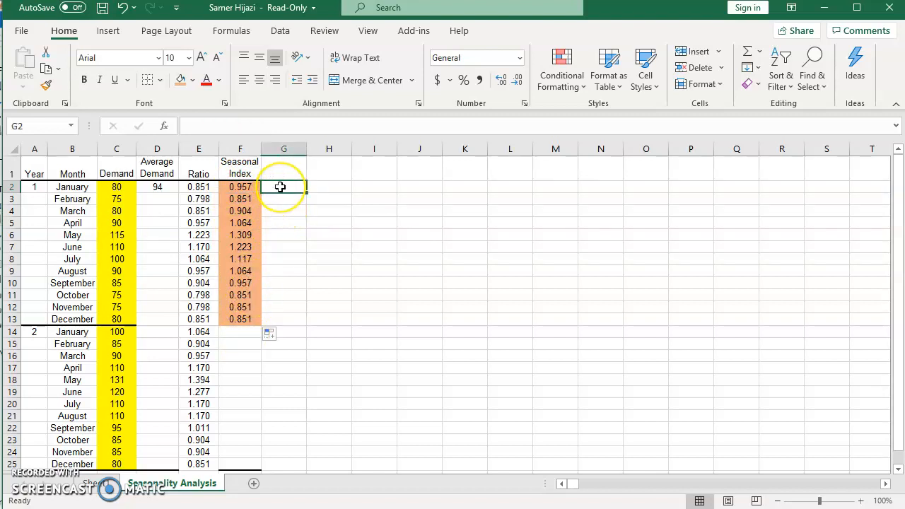
text(=F2*)
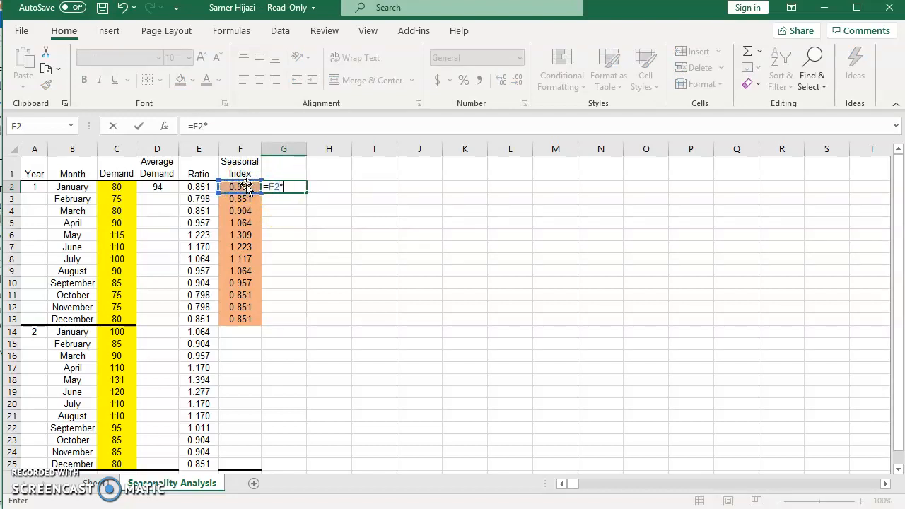
text(100)
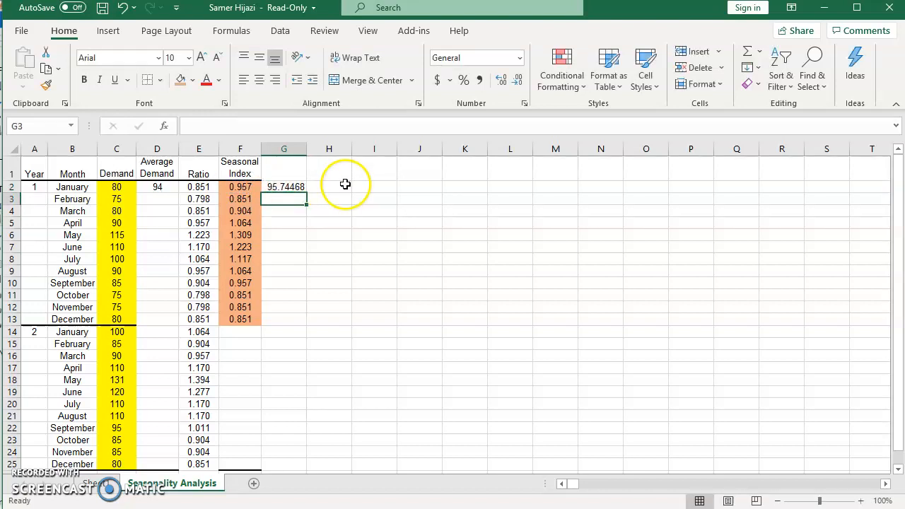
click(283, 187)
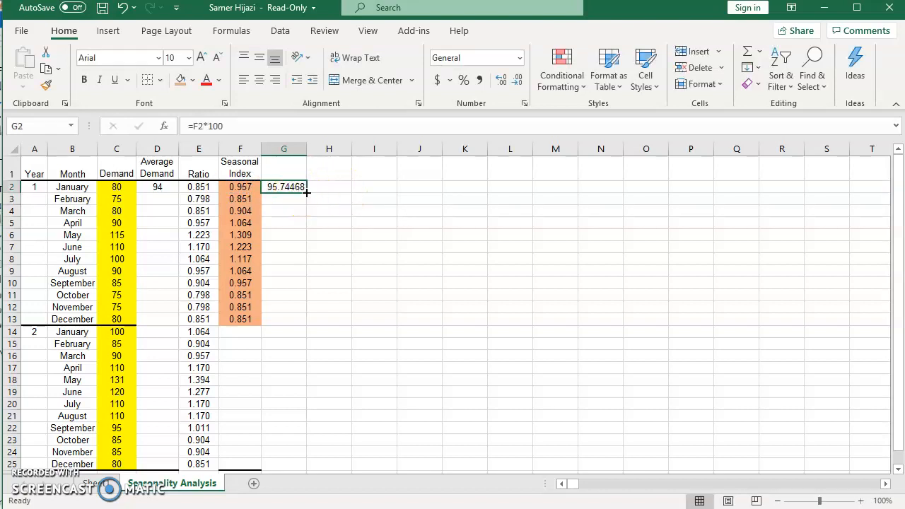
drag(283, 187, 308, 323)
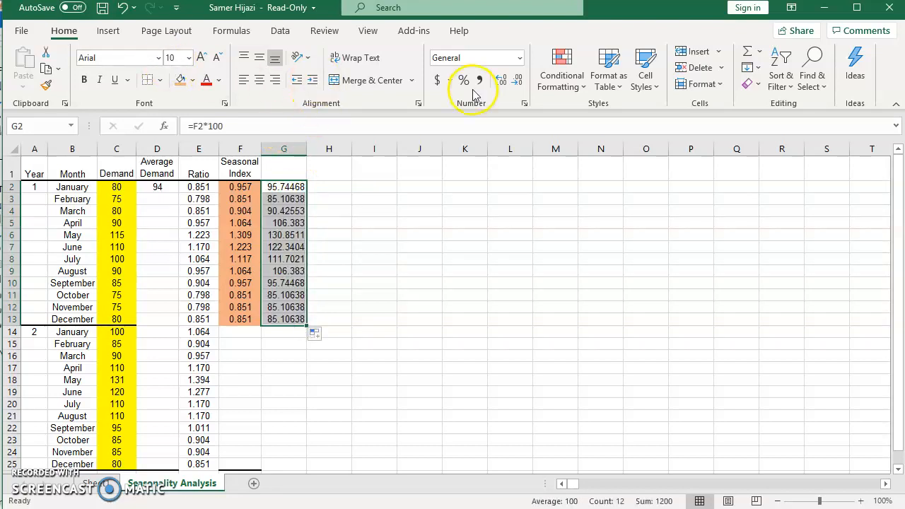
- Format G2:G13 to whole numbers (e.g., May 131) and check April's and May's formulas
click(517, 79)
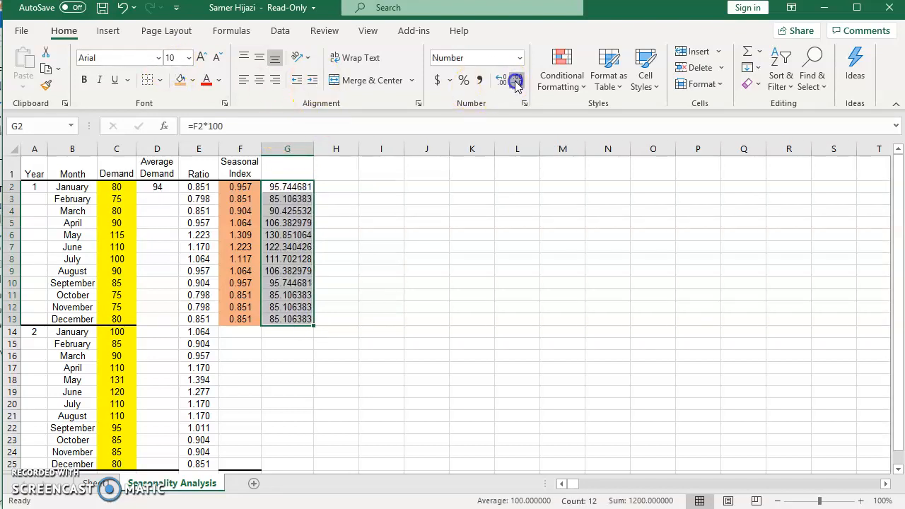
click(517, 79)
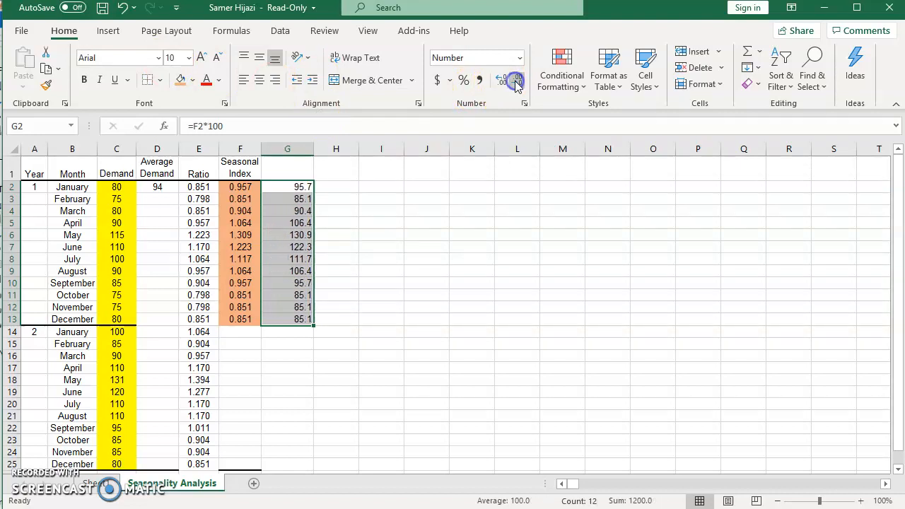
click(518, 79)
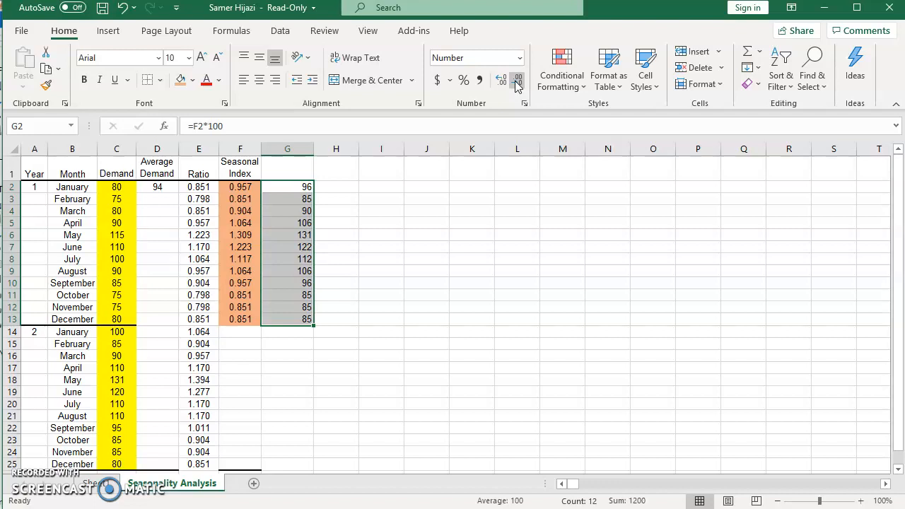
click(287, 211)
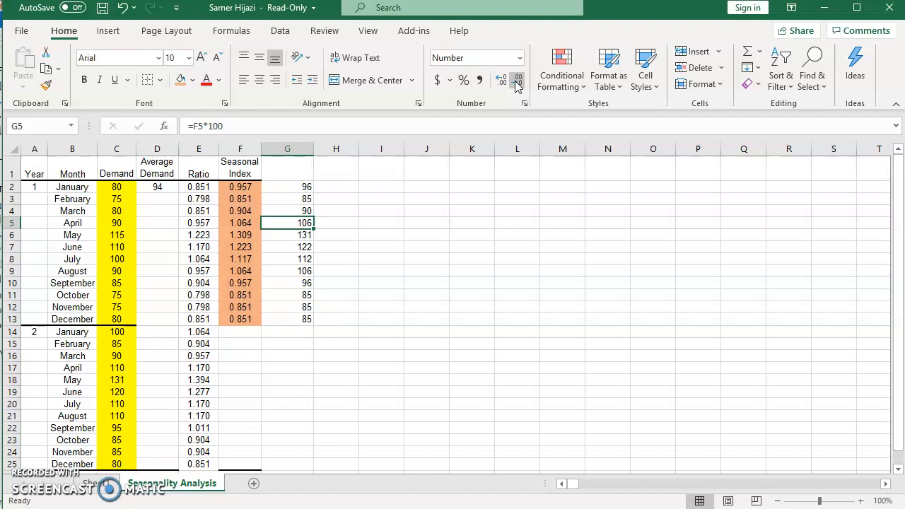
click(287, 235)
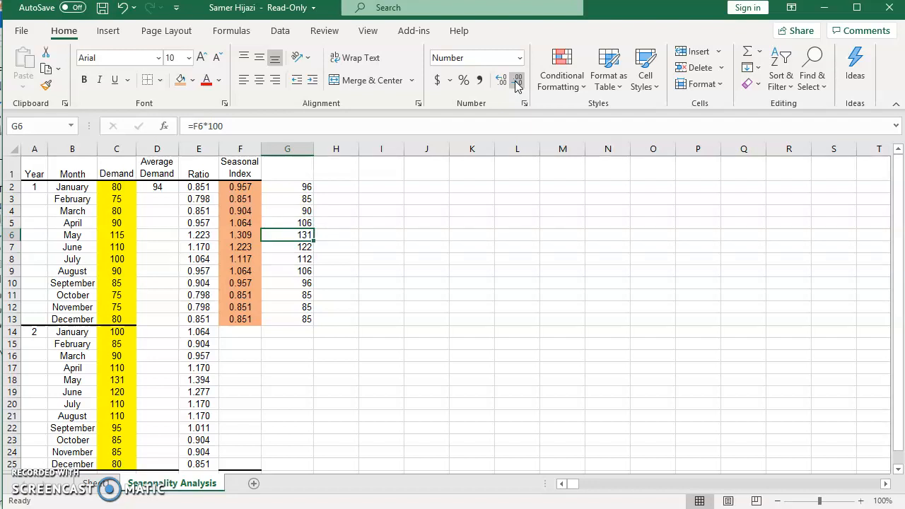